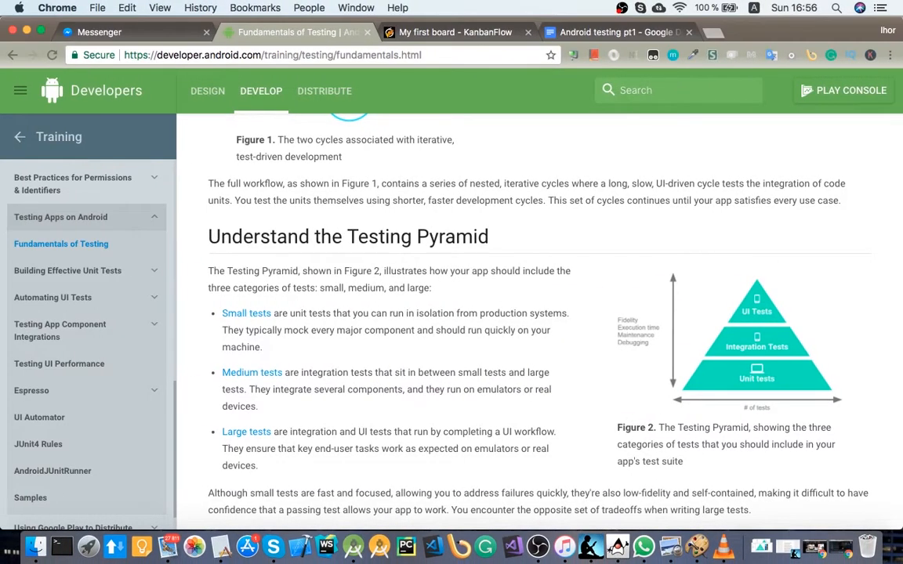
Scroll through the Fundamentals of Testing page and return to the Testing Pyramid section
scroll(down, 3)
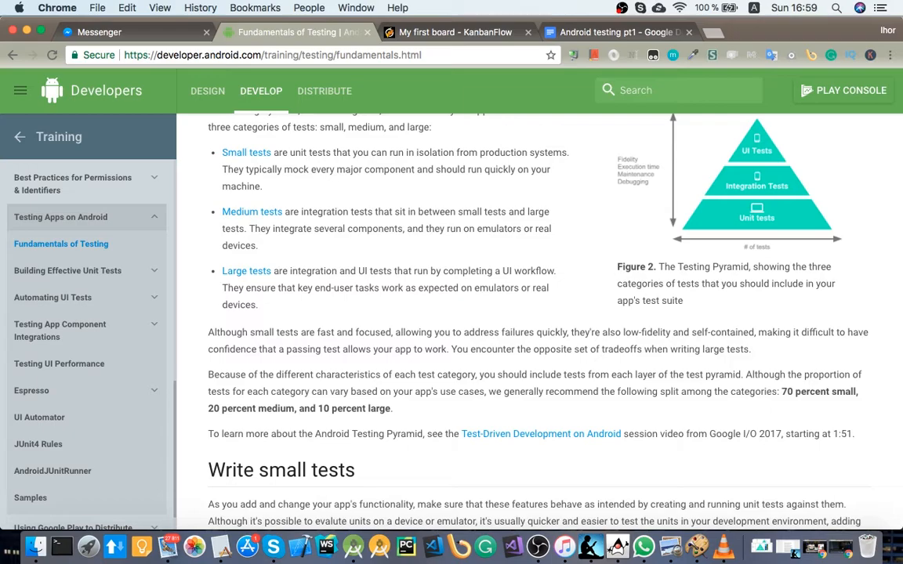
scroll(up, 3)
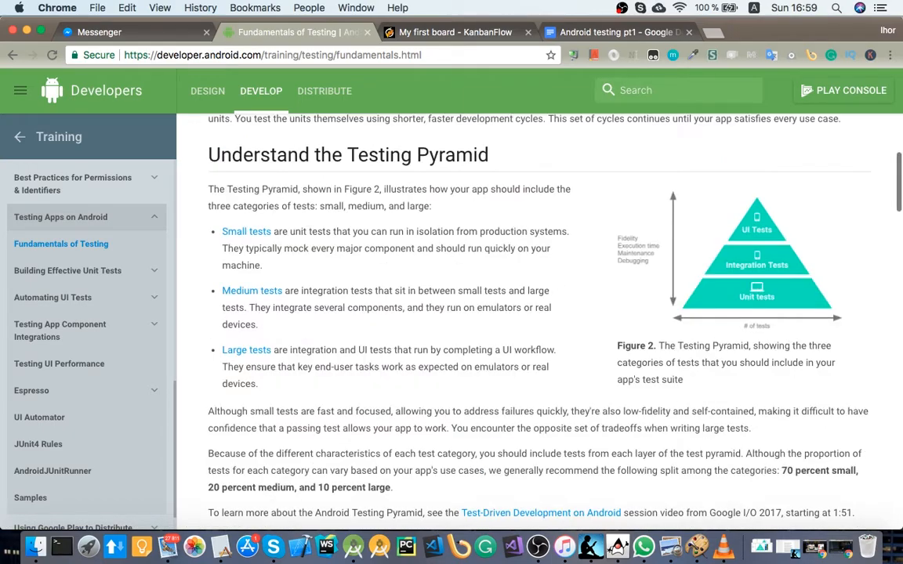
scroll(down, 3)
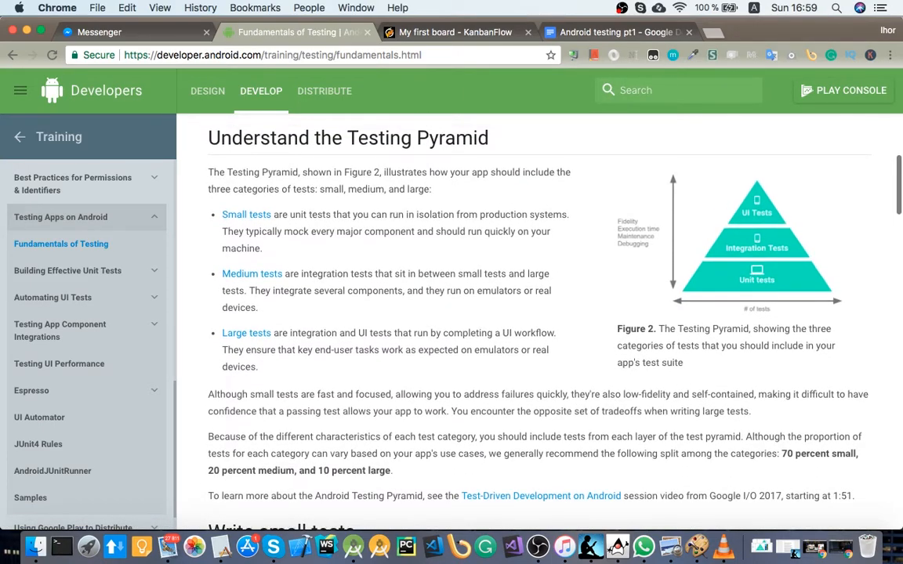
scroll(down, 3)
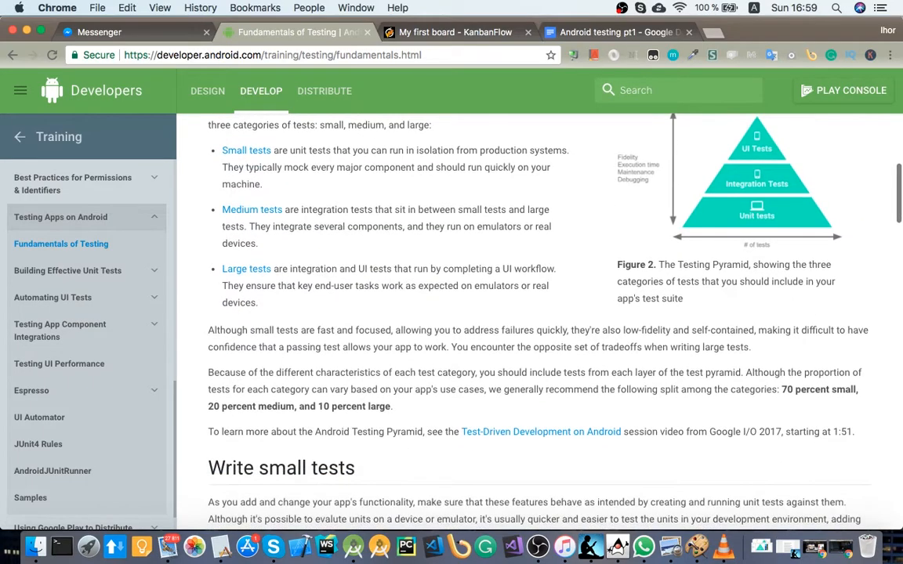
scroll(down, 3)
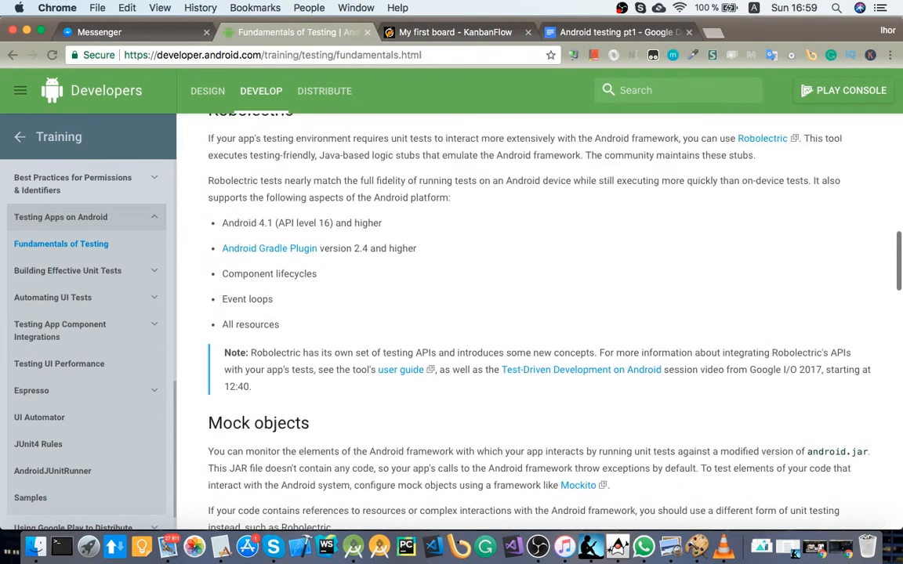
scroll(up, 3)
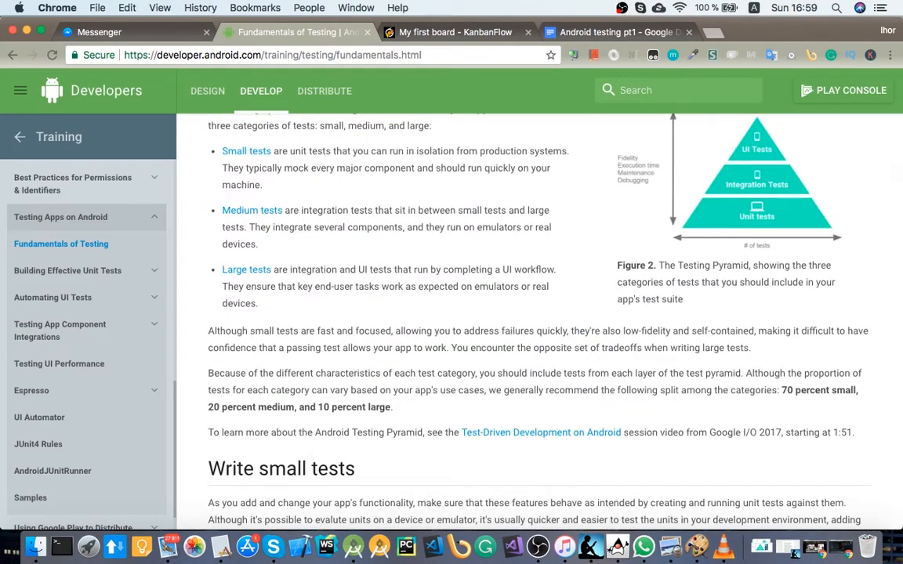
Open the Mockito framework and Robolectric links in new browser tabs
double_click(543, 226)
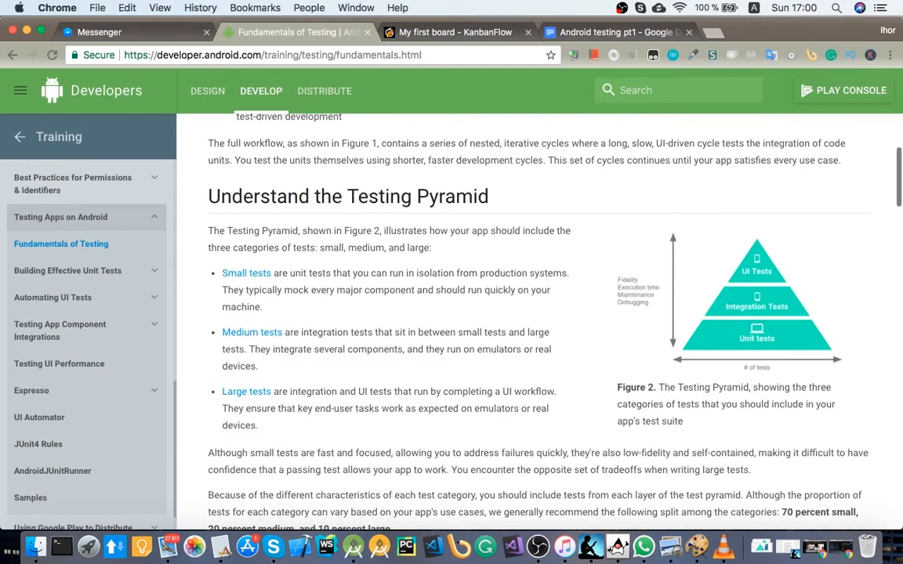
click(756, 298)
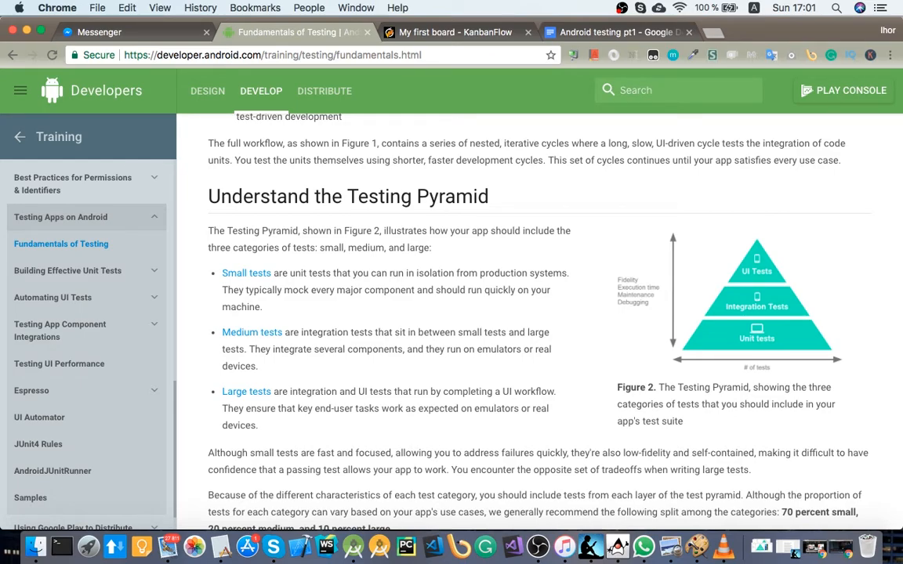
click(756, 301)
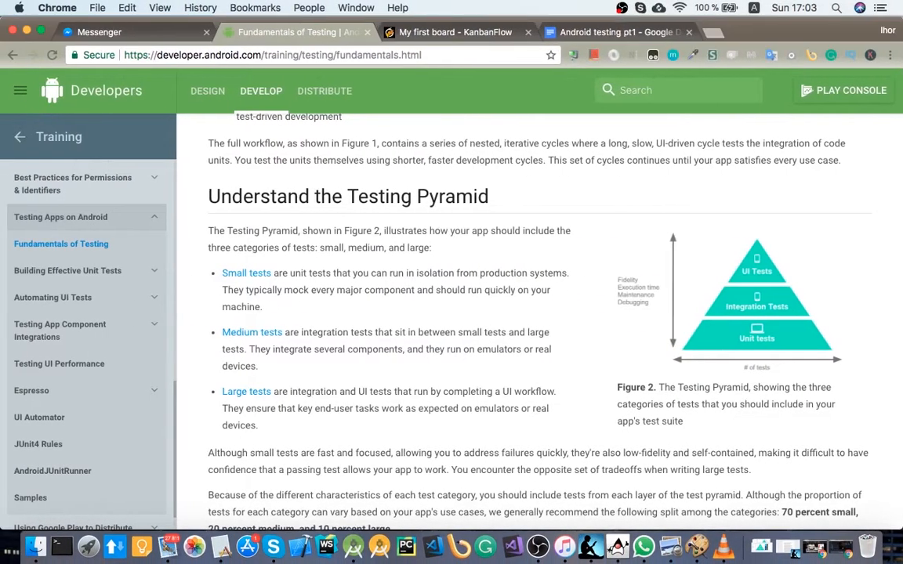
scroll(down, 3)
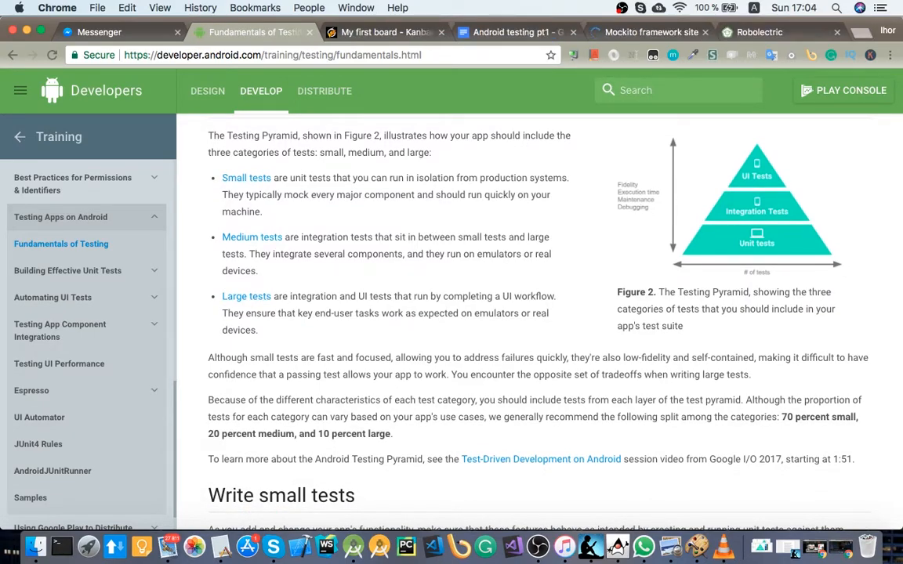
click(652, 32)
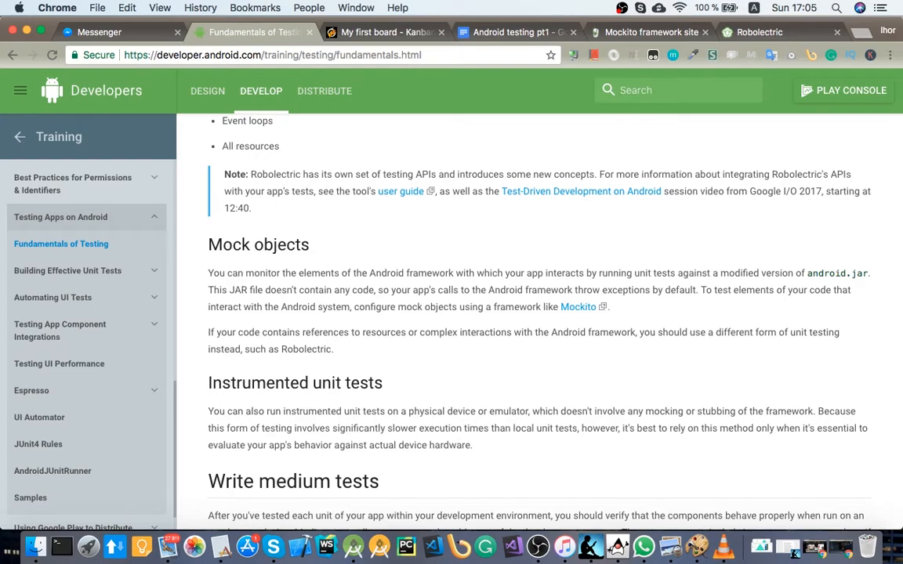
drag(703, 273, 754, 289)
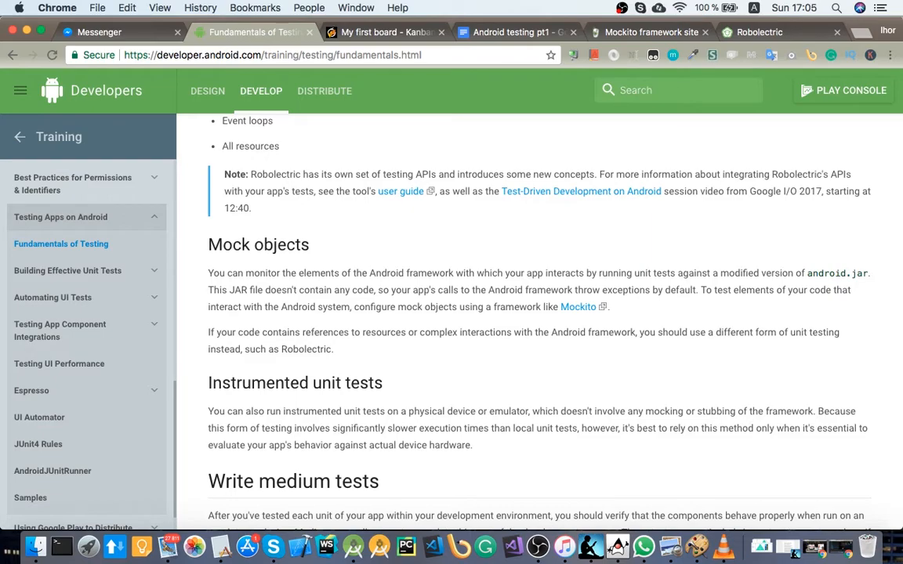
Glance at the Mockito home page, then bring up the Robolectric home page
click(650, 31)
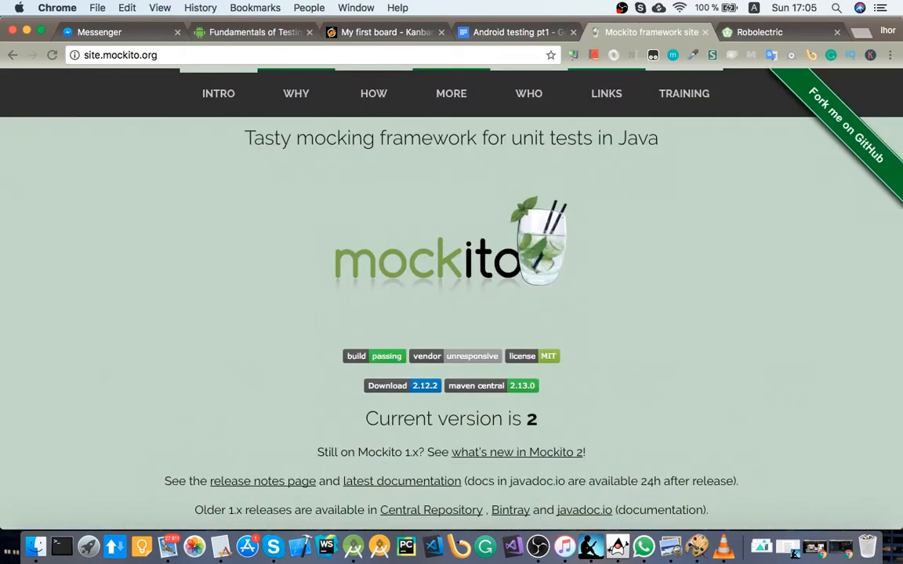
click(758, 32)
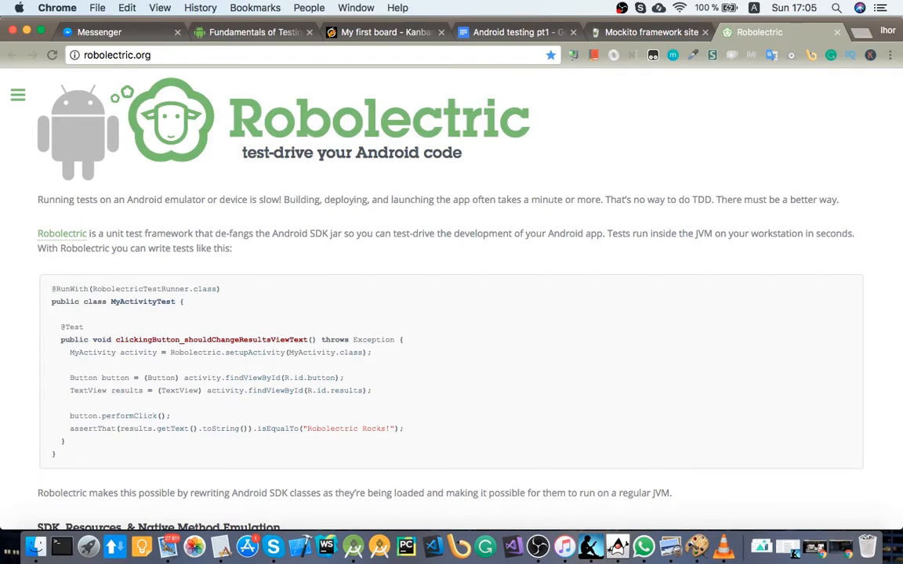
Scroll down the Robolectric homepage past its test-drive introduction and sample code
scroll(down, 3)
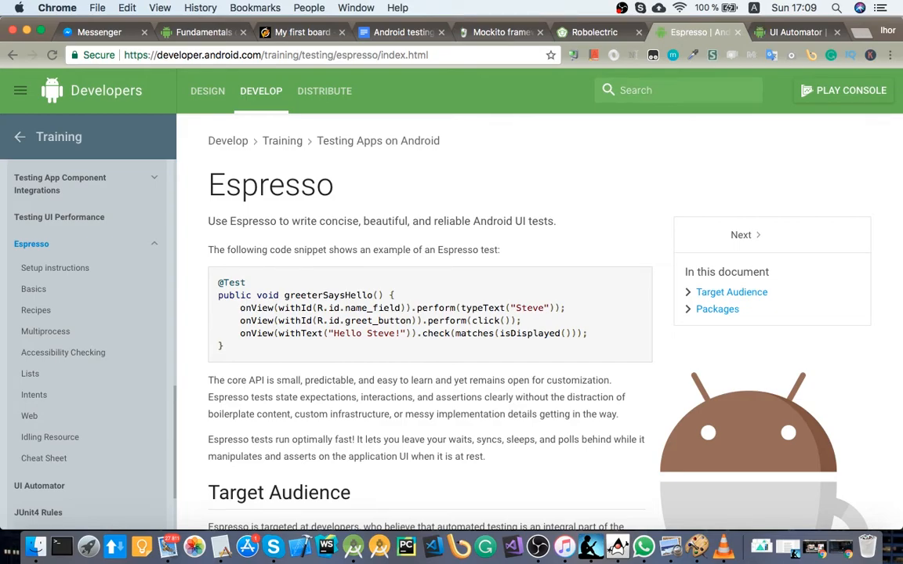
Scroll the Espresso guide's sample UI test, then show the UI Automator training page
scroll(down, 3)
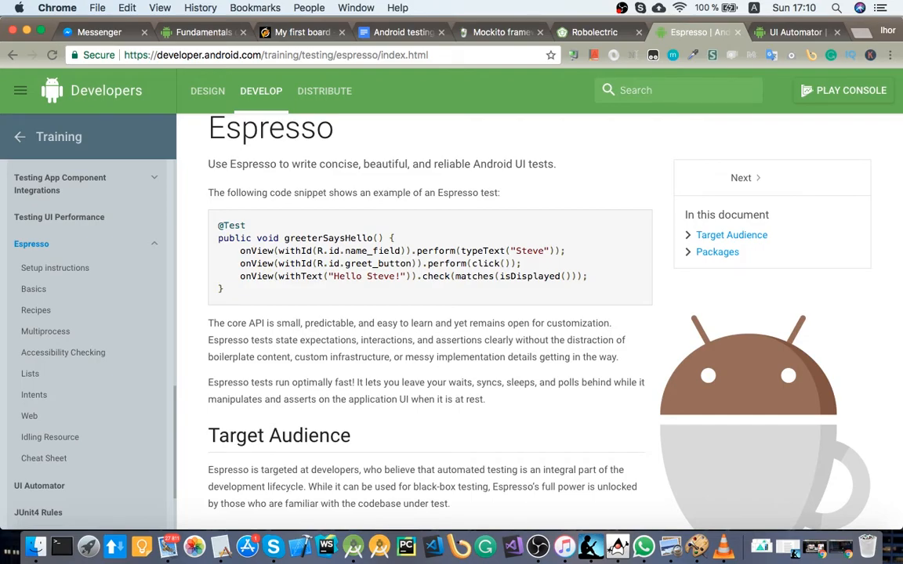
click(796, 31)
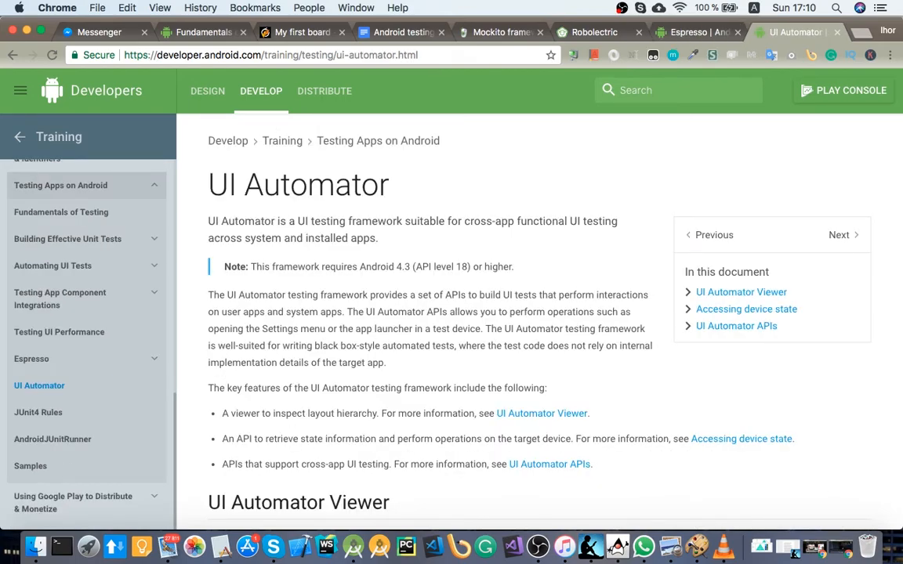
Scroll the UI Automator page to review its overview and key framework features
scroll(down, 3)
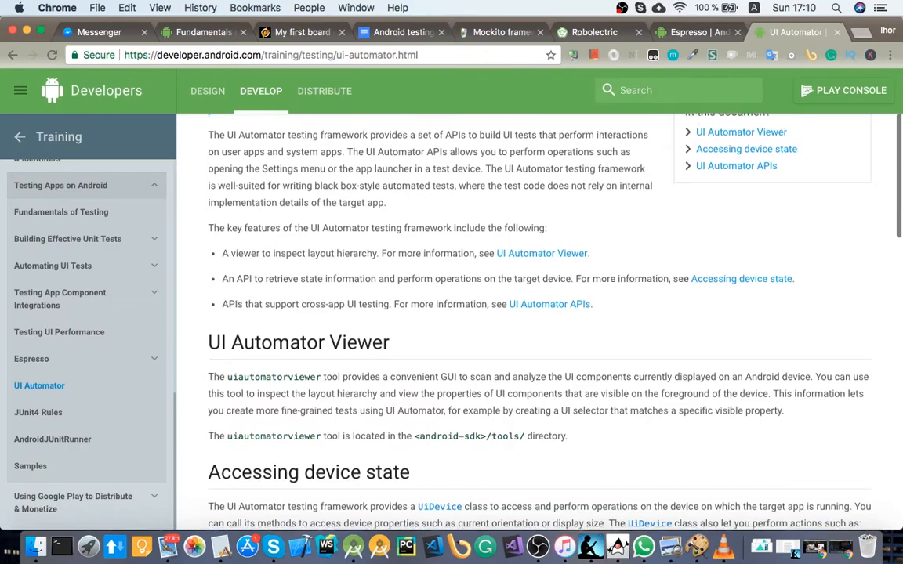
scroll(up, 3)
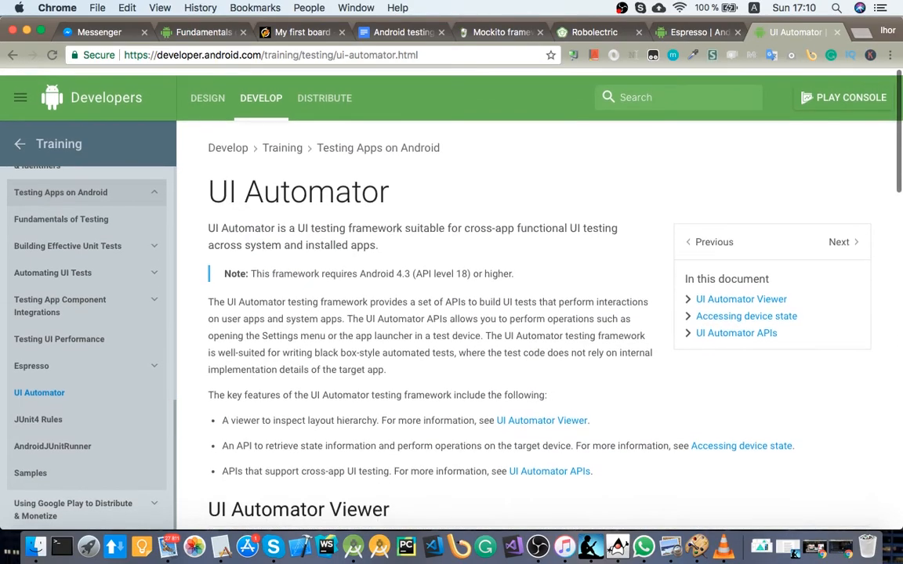
scroll(down, 3)
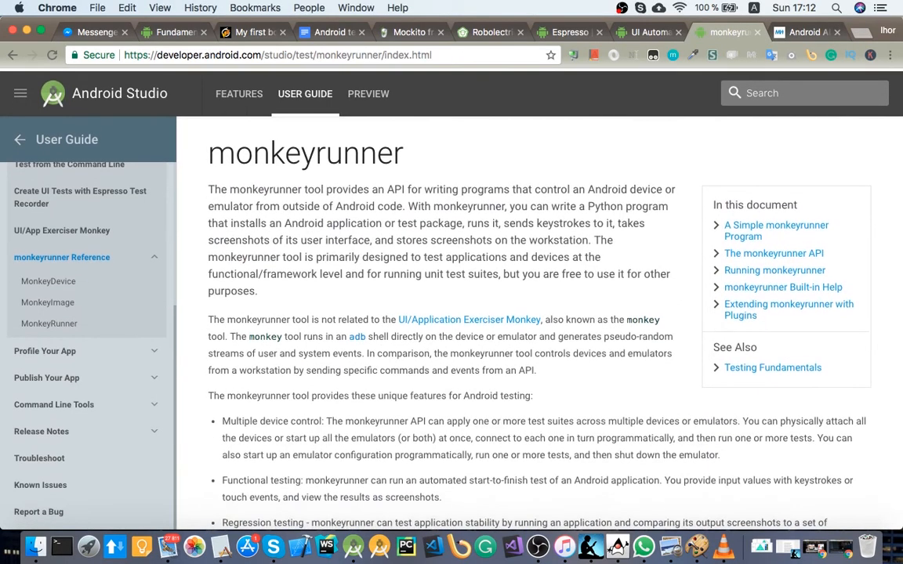
Scroll down through the monkeyrunner reference page's sample code
scroll(down, 3)
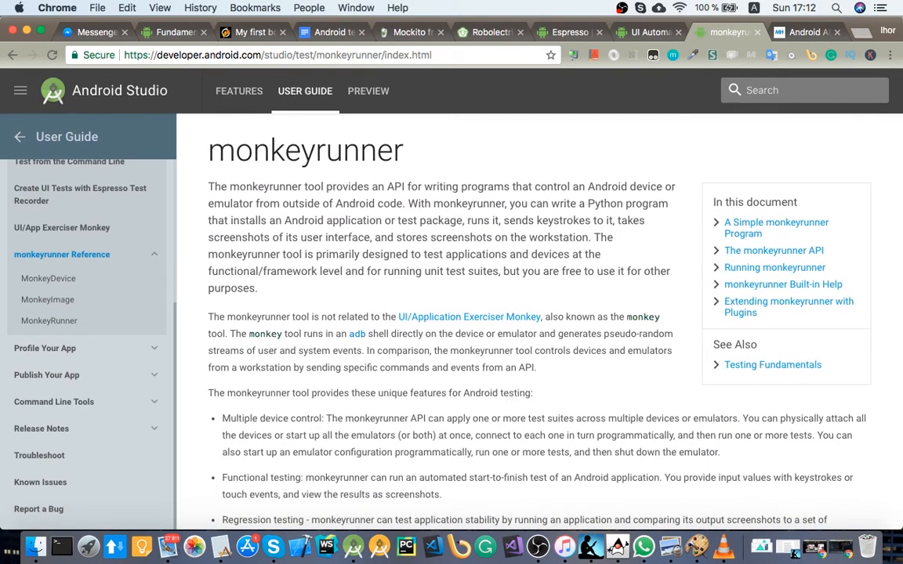
scroll(down, 3)
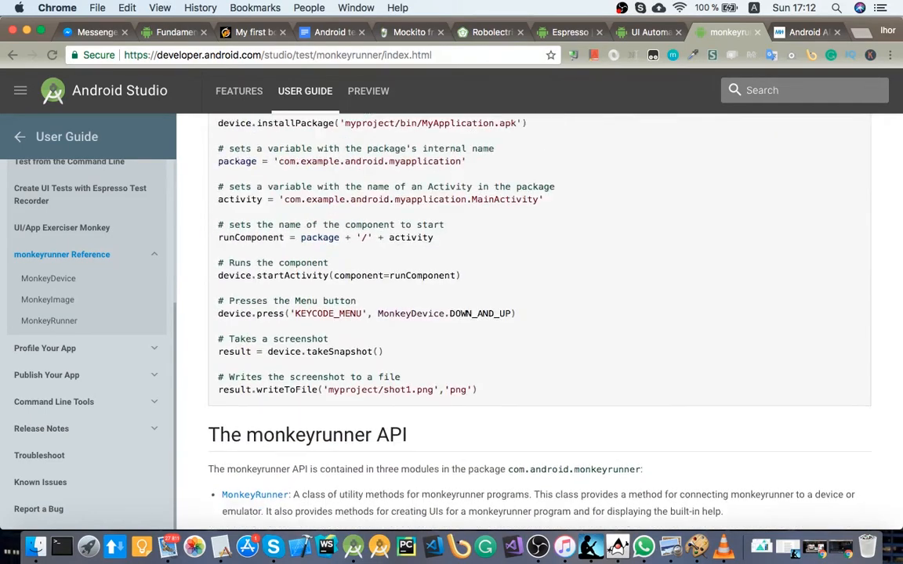
scroll(down, 3)
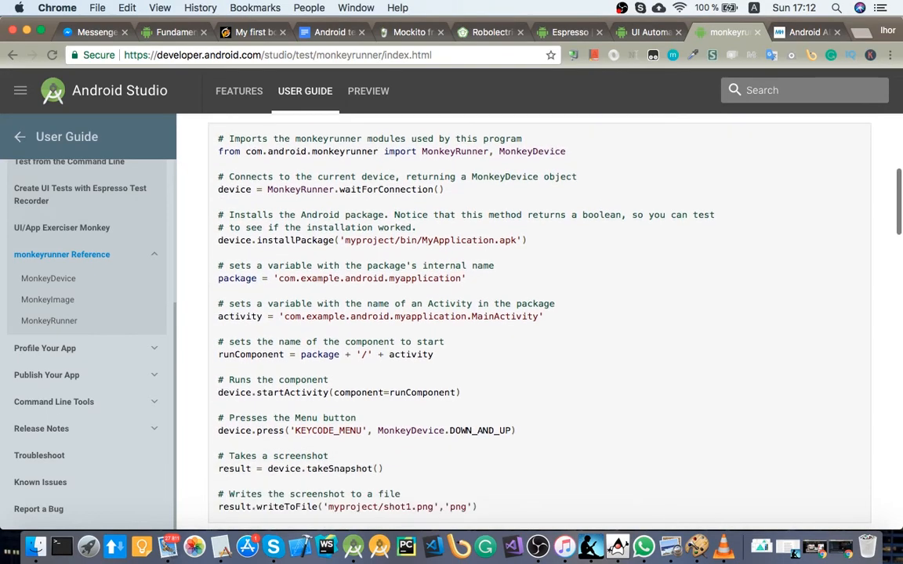
scroll(down, 3)
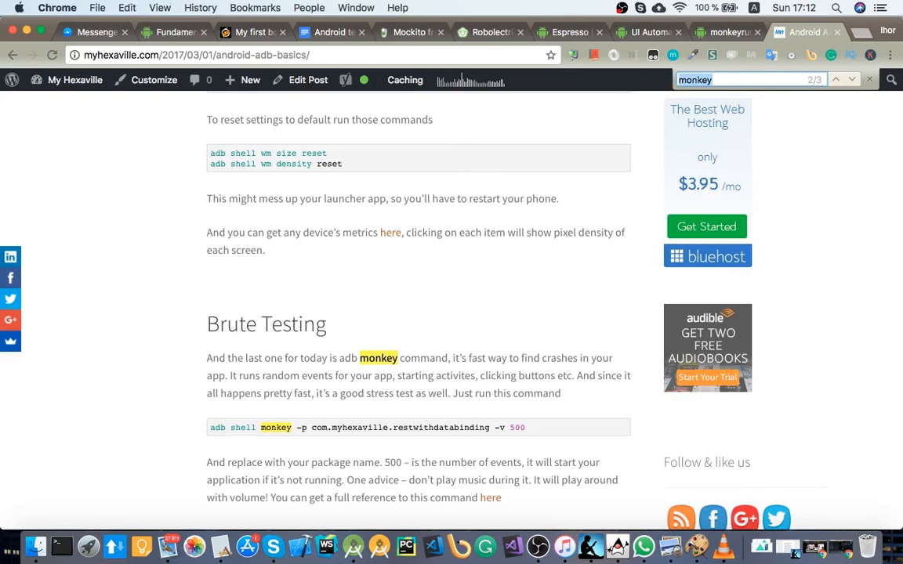
scroll(down, 3)
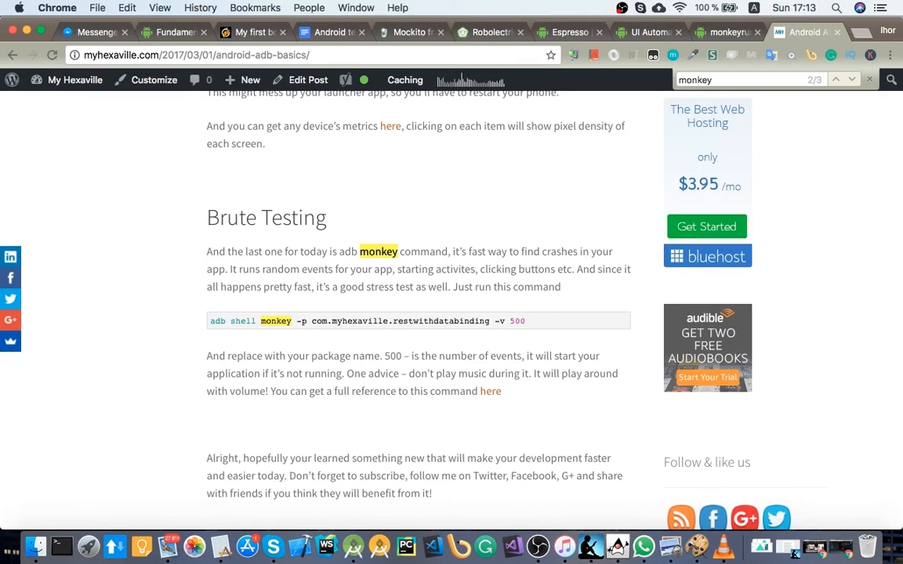
scroll(down, 3)
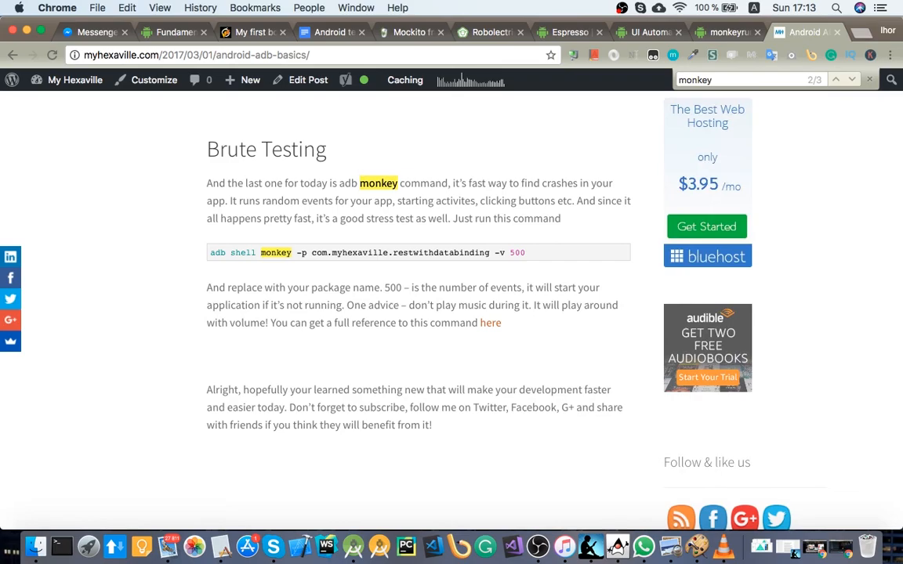
scroll(down, 3)
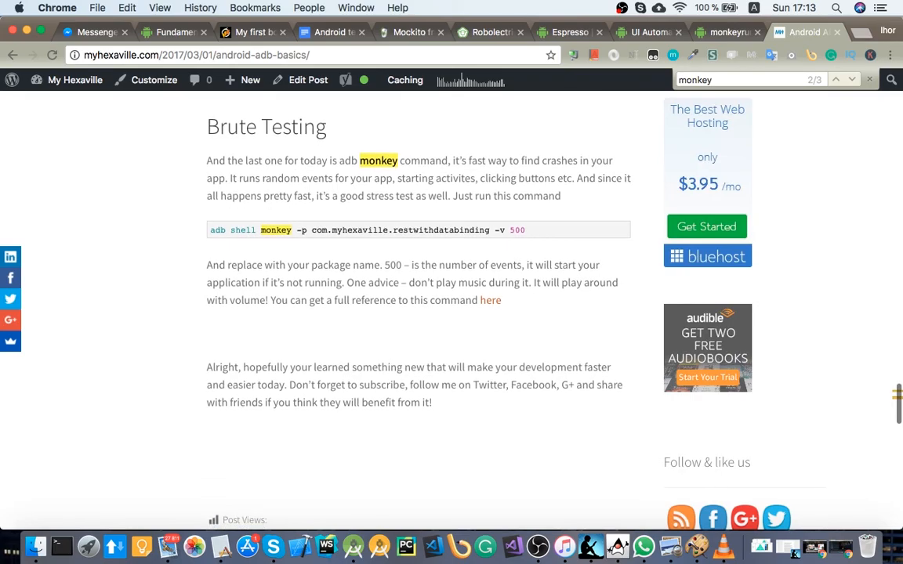